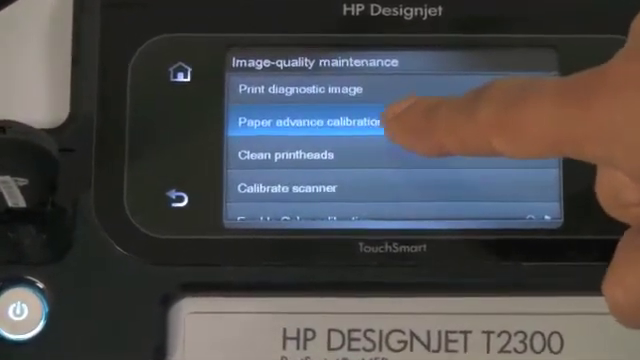
Choose Paper advance calibration so the Select paper source prompt appears.
{"action": "left_click", "coordinate": [310, 124]}
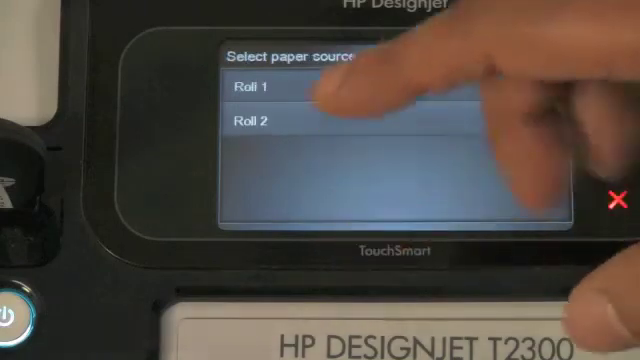
Select Roll 1 to reach the calibrate, adjust or reset options.
{"action": "left_click", "coordinate": [244, 92]}
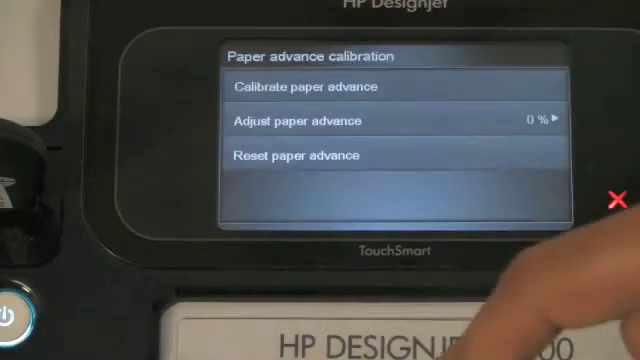
{"action": "left_click", "coordinate": [300, 86]}
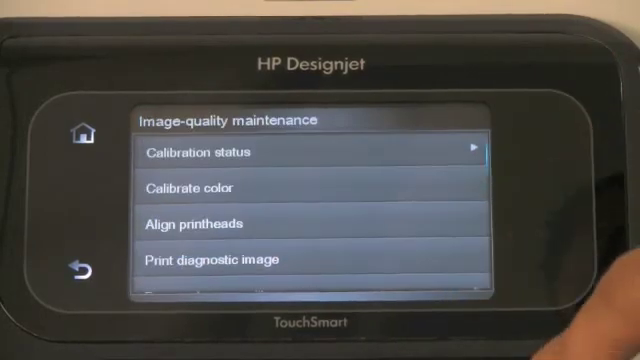
Scroll the maintenance list to reveal Paper advance calibration and Clean printheads.
{"action": "scroll", "scroll_direction": "down", "scroll_amount": 3}
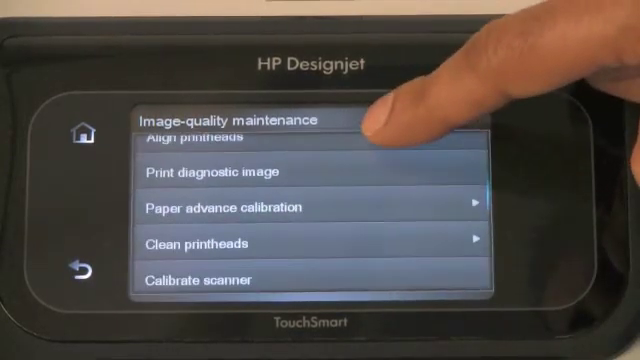